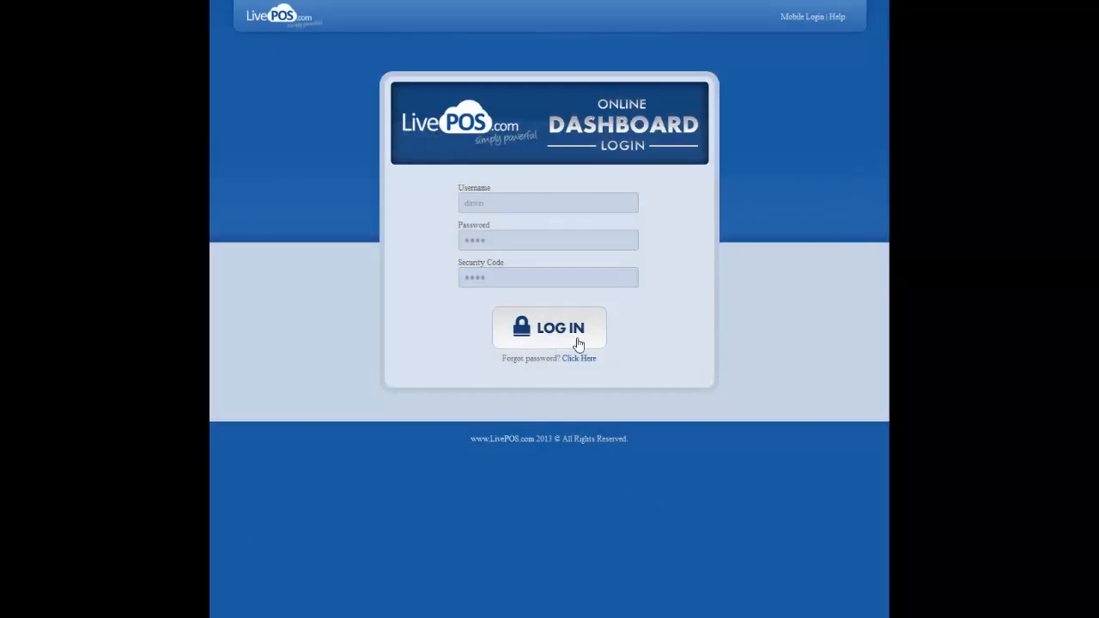
Sign in to the LivePOS Online Dashboard with the entered credentials
{"action": "left_click", "coordinate": [548, 327]}
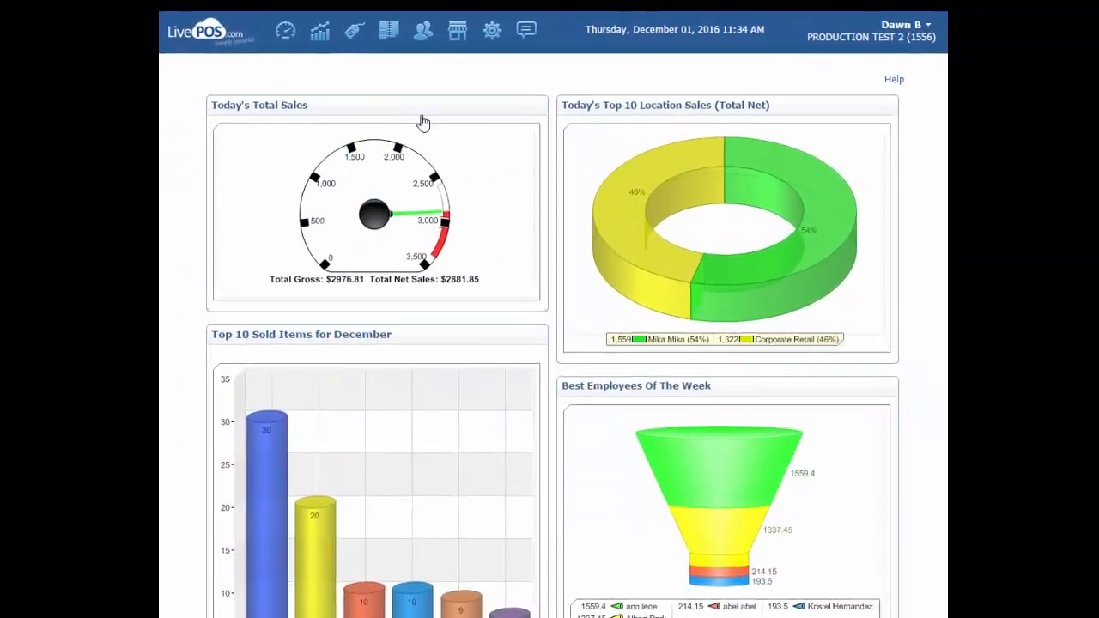
Bring up the Reports menu to reach the sales reports list
{"action": "left_click", "coordinate": [319, 41]}
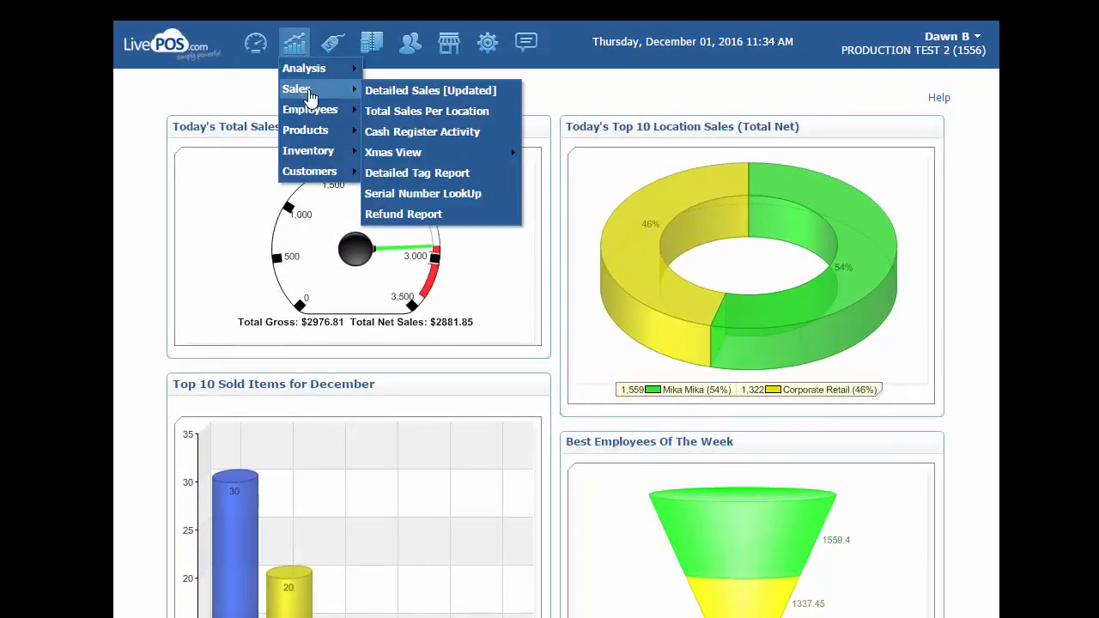
{"action": "mouse_move", "coordinate": [403, 152]}
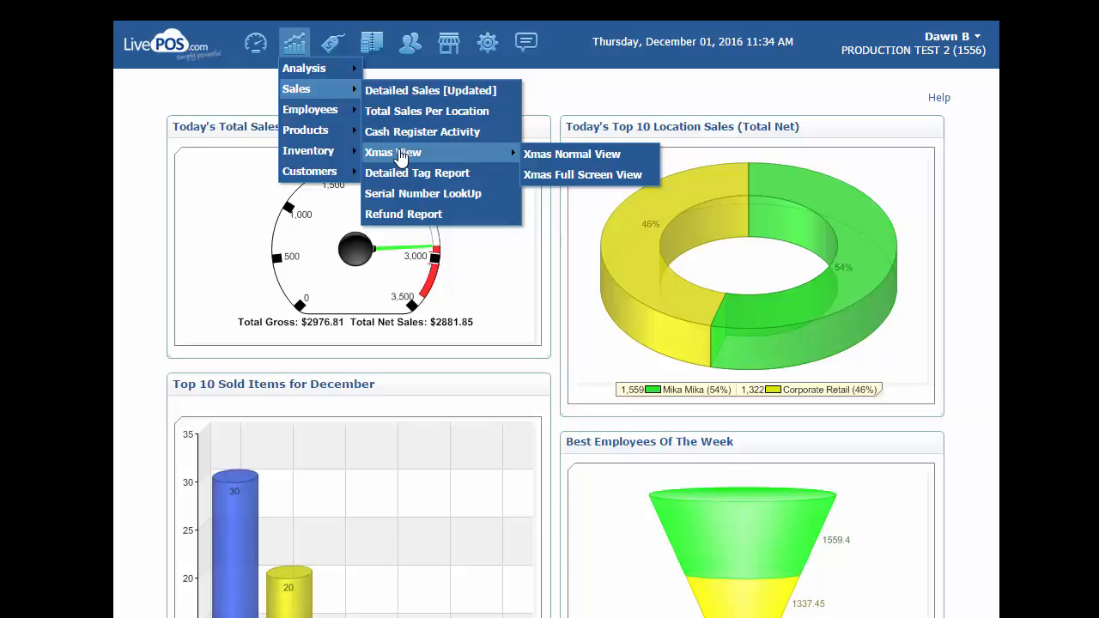
{"action": "mouse_move", "coordinate": [484, 156]}
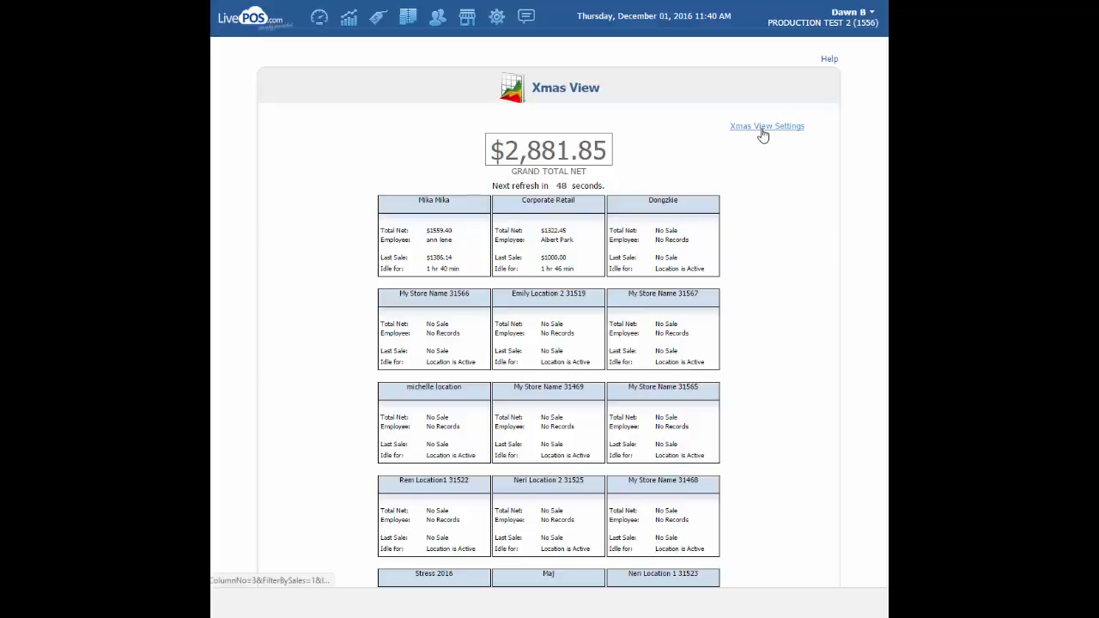
Open the Xmas View Settings link at the top right of the report
{"action": "left_click", "coordinate": [766, 126]}
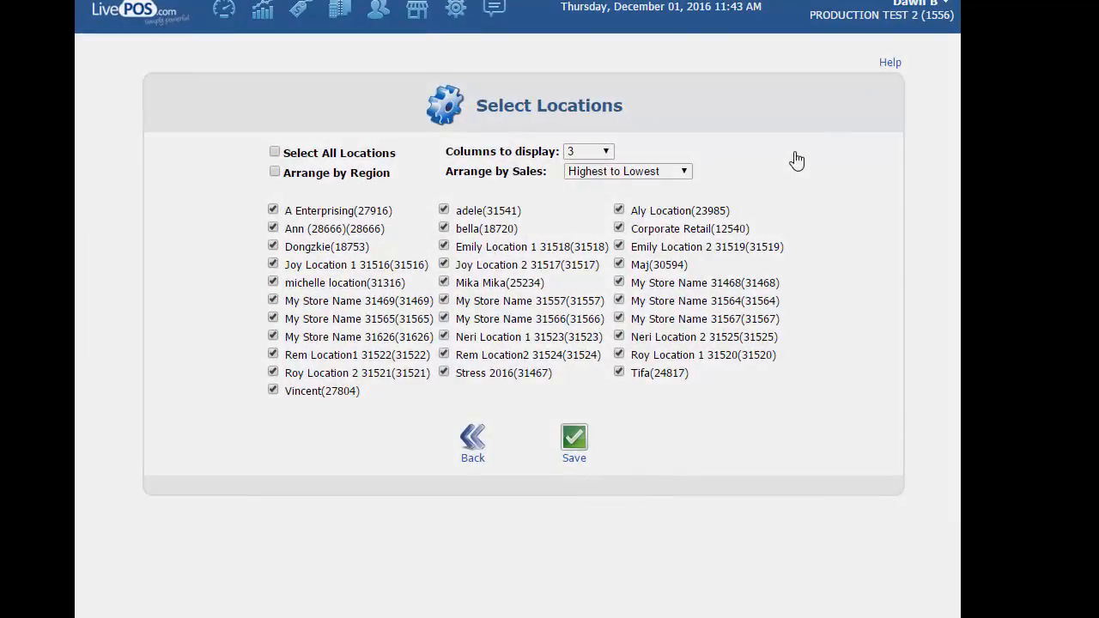
{"action": "mouse_move", "coordinate": [818, 154]}
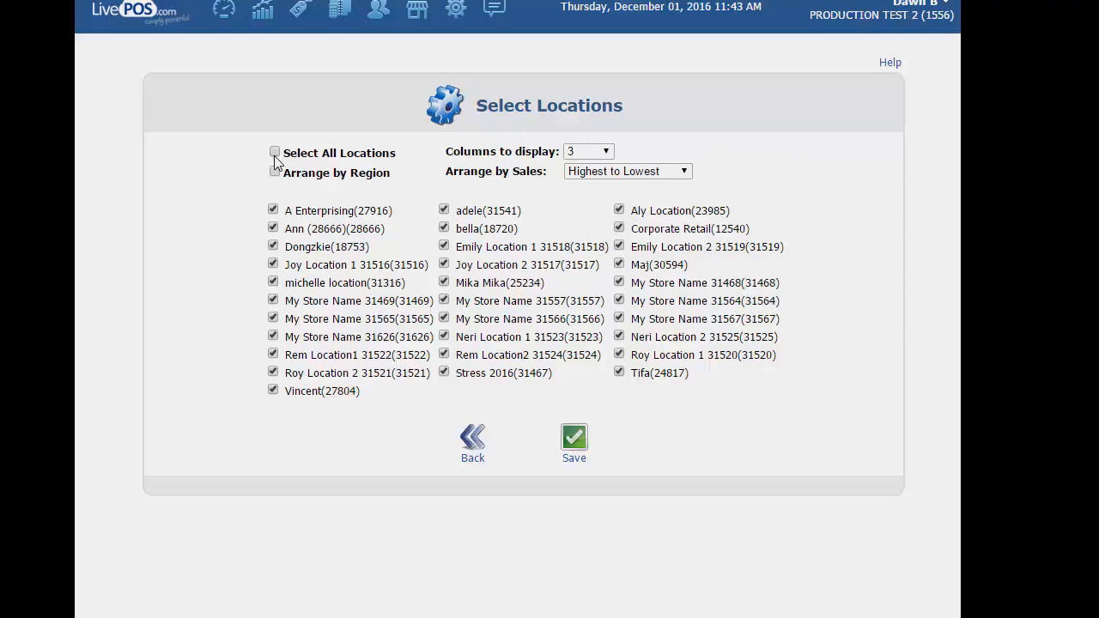
Clear all locations, try an individual location, then reselect all locations
{"action": "left_click", "coordinate": [274, 152]}
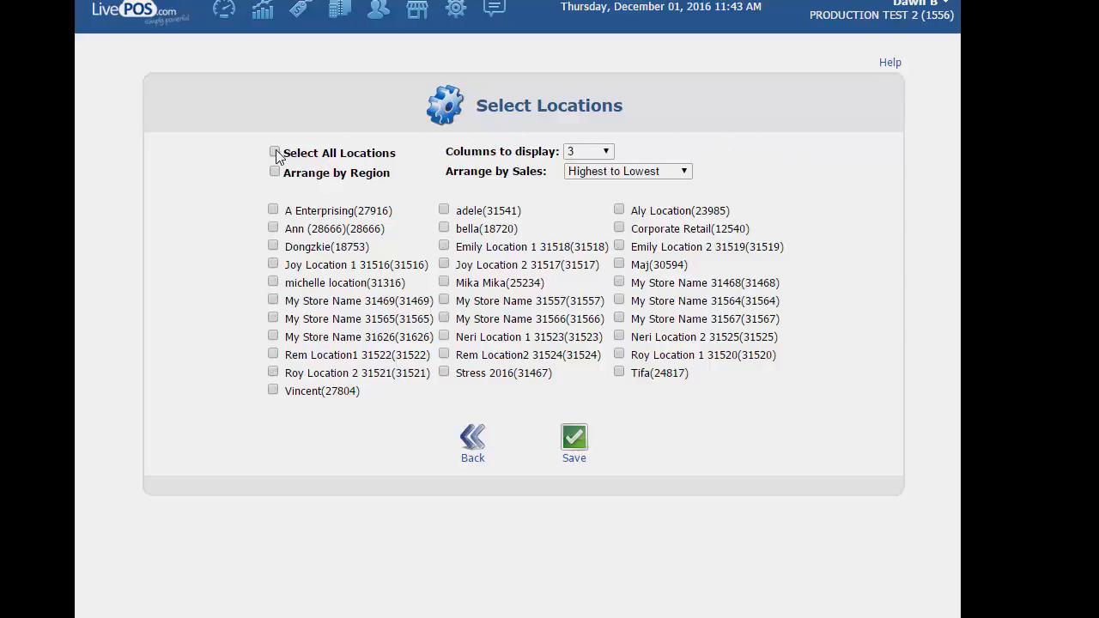
{"action": "left_click", "coordinate": [273, 209]}
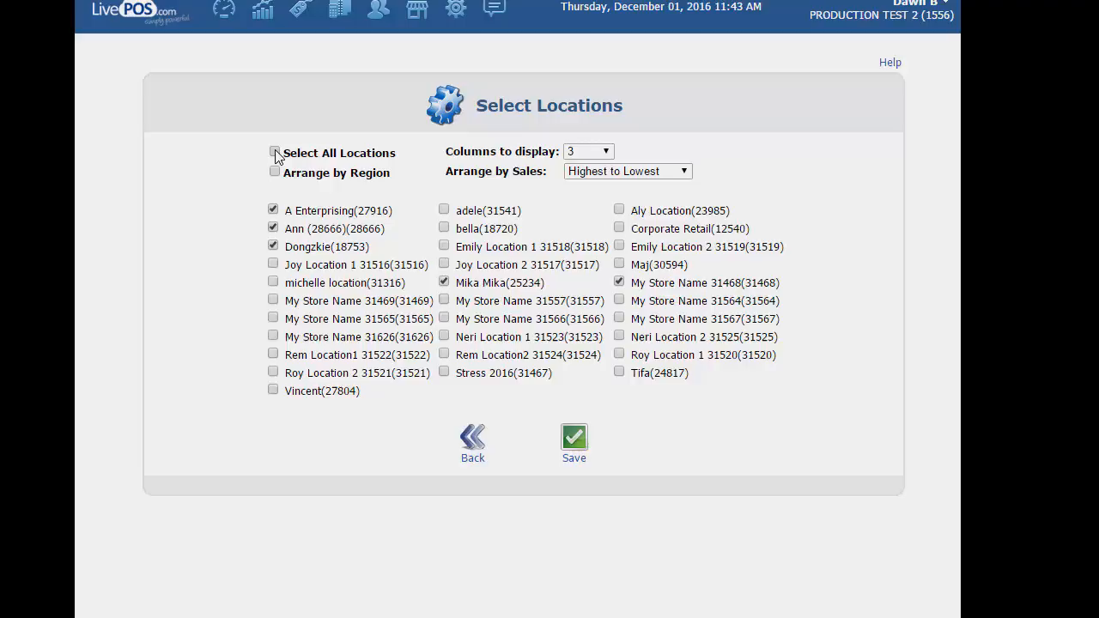
{"action": "left_click", "coordinate": [273, 153]}
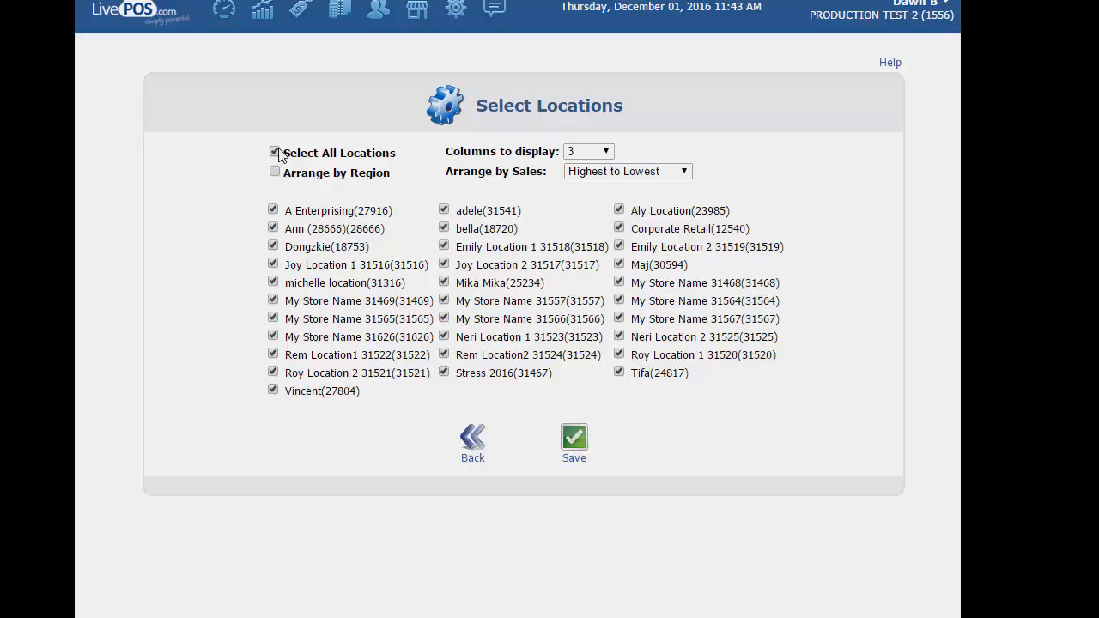
{"action": "mouse_move", "coordinate": [340, 186]}
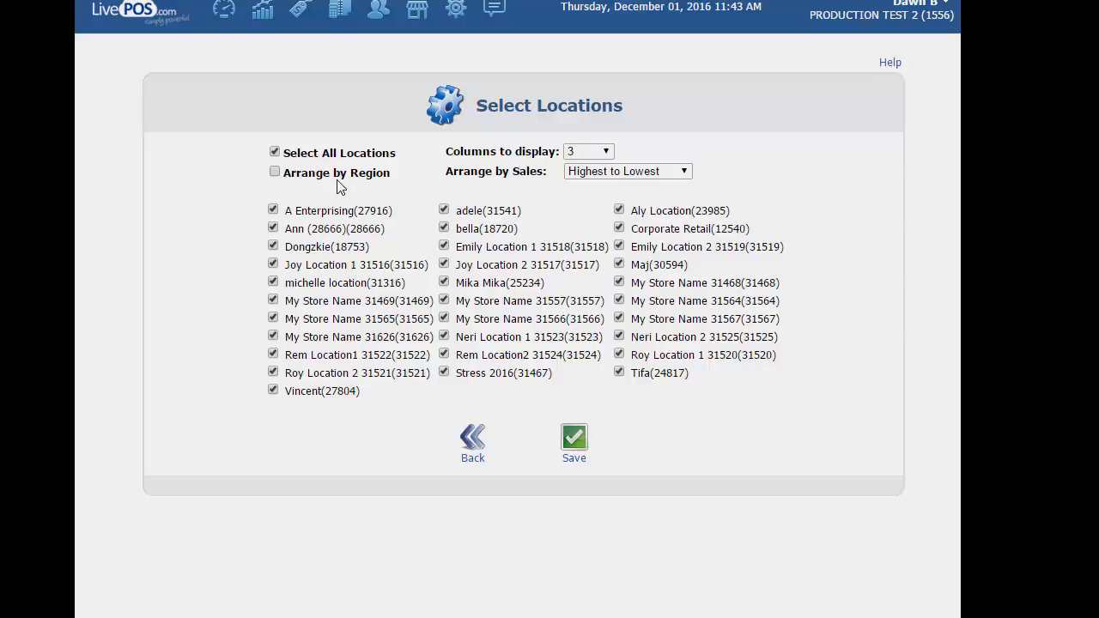
Arrange sales highest to lowest with 3 columns, then save the location settings
{"action": "left_click", "coordinate": [604, 151]}
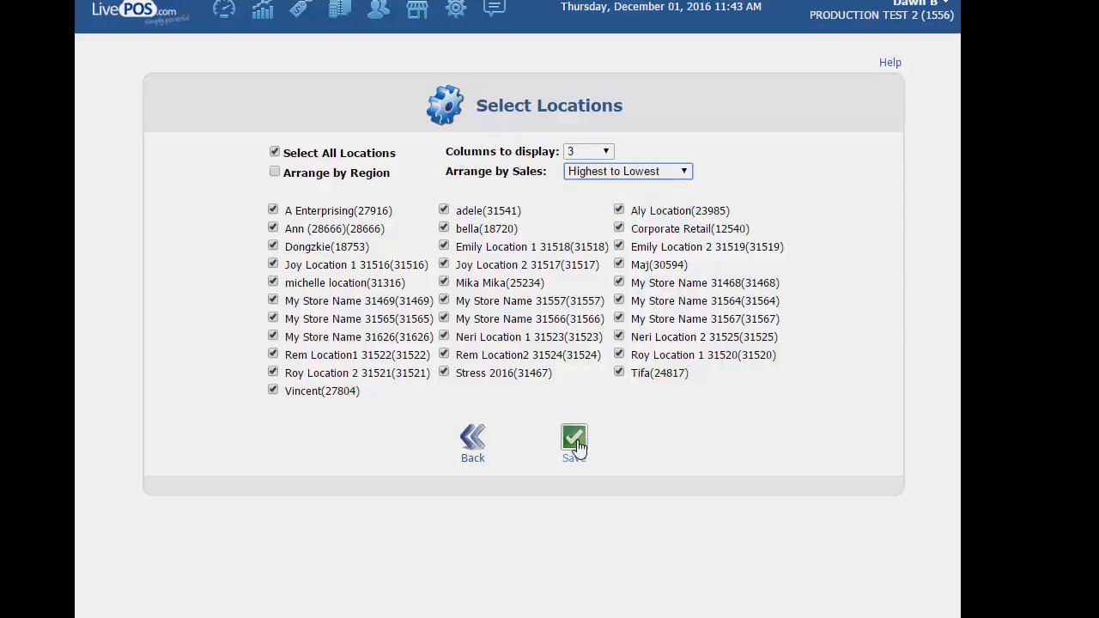
{"action": "left_click", "coordinate": [572, 435]}
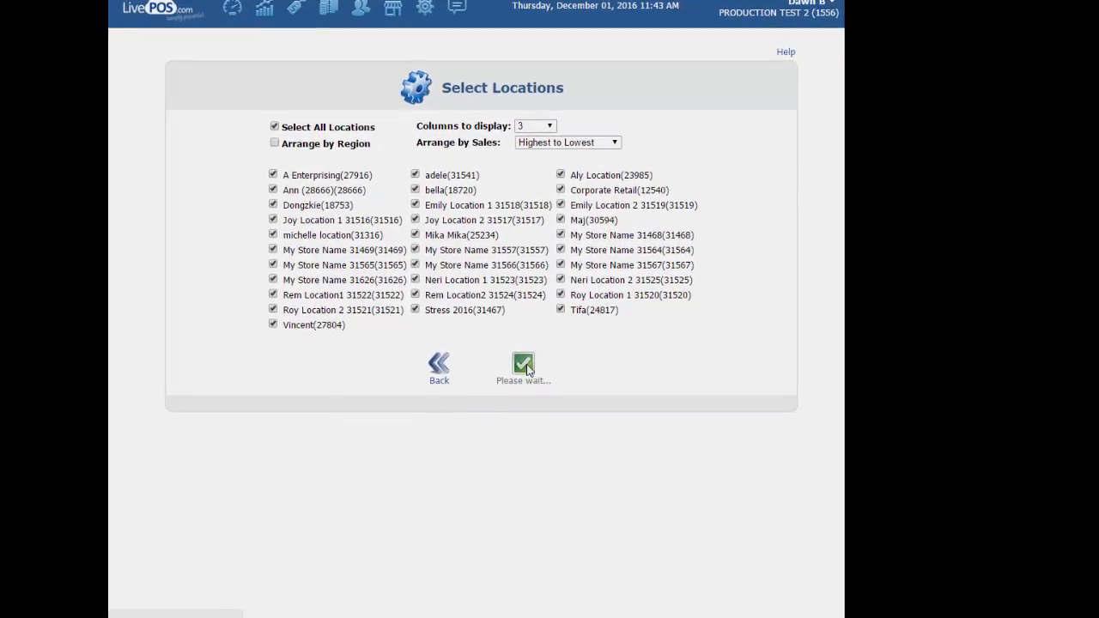
{"action": "left_click", "coordinate": [521, 362]}
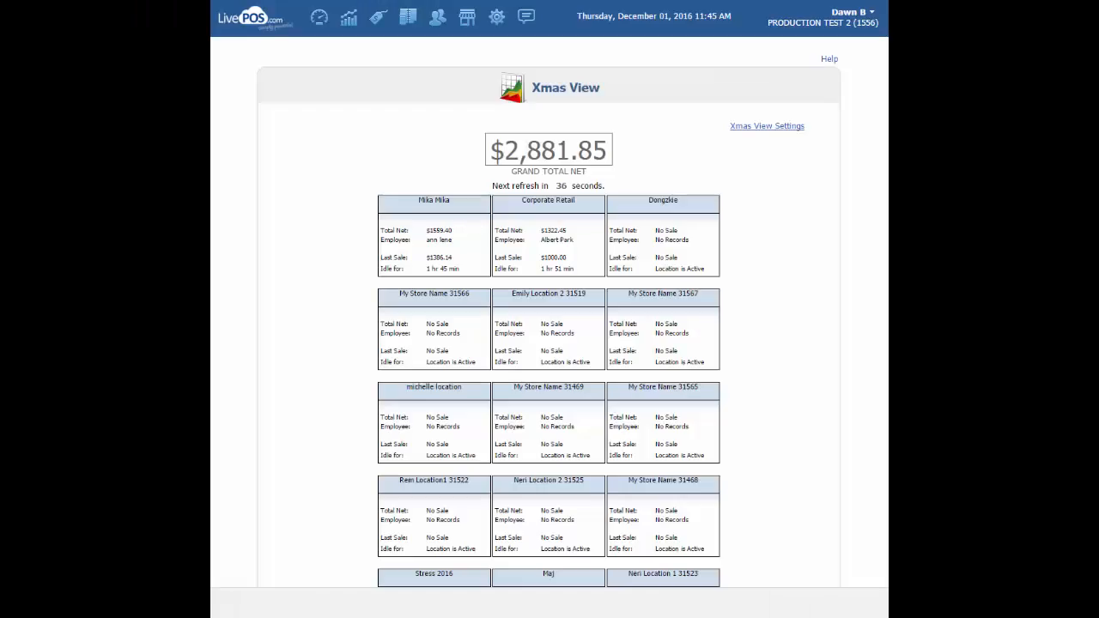